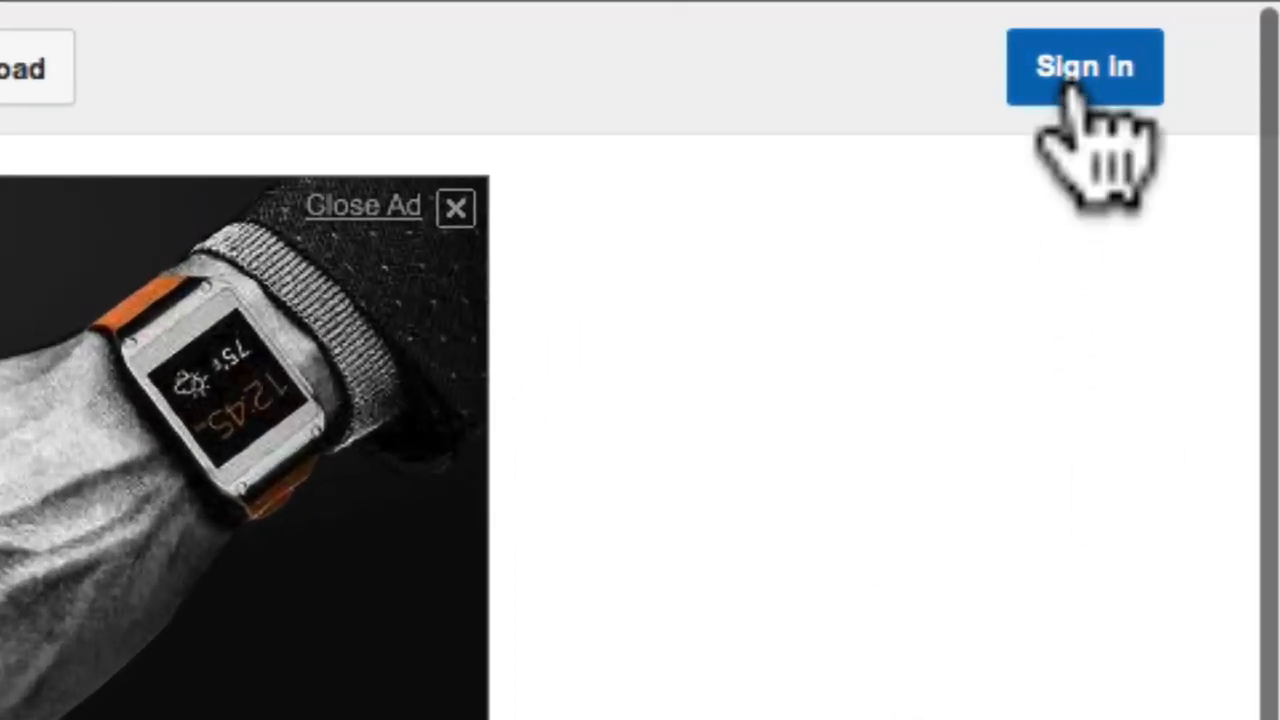
Sign in to the YouTube account with email and password
click(1084, 68)
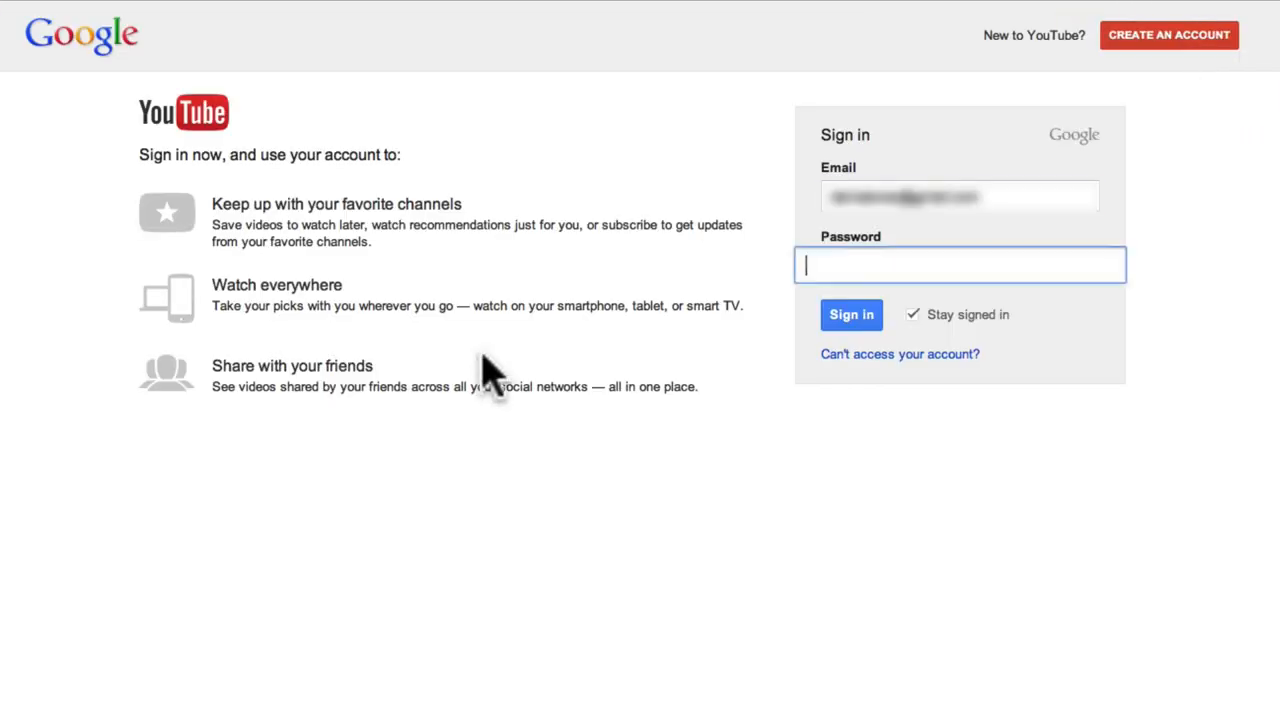
click(852, 314)
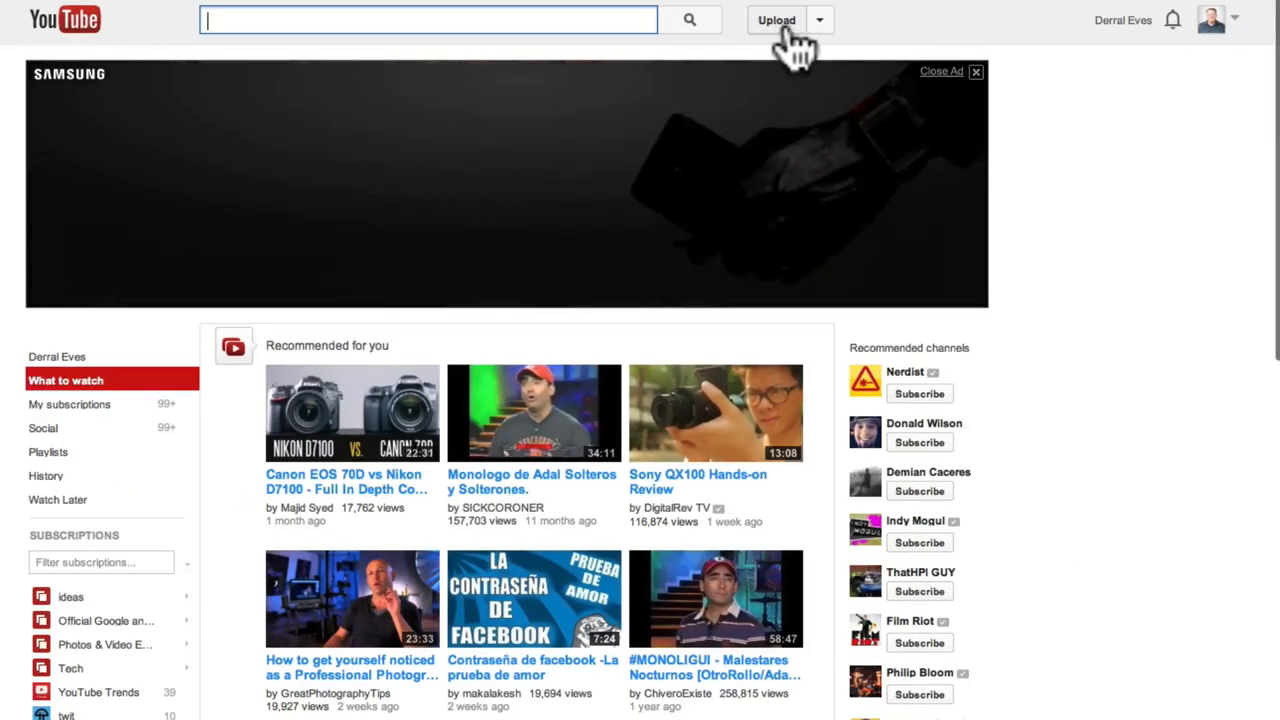
Upload the Derral-Friday-Message video file so its details form appears
click(776, 20)
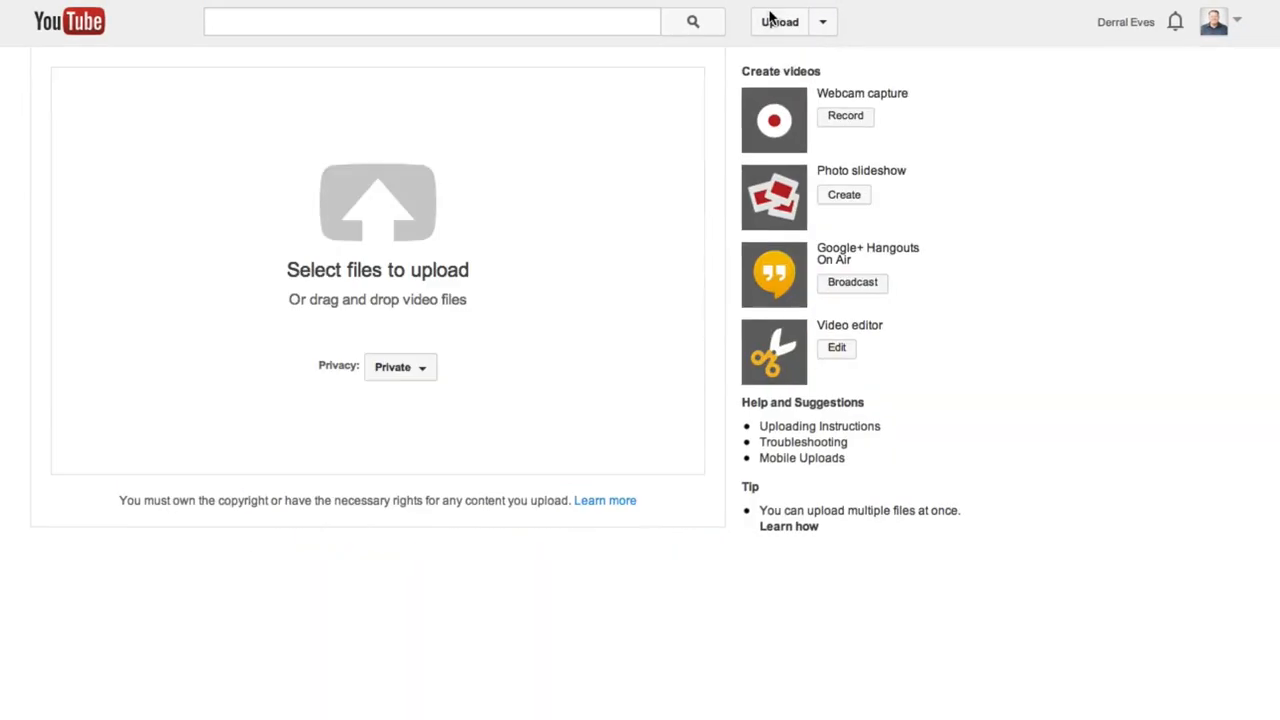
mouse_move(696, 120)
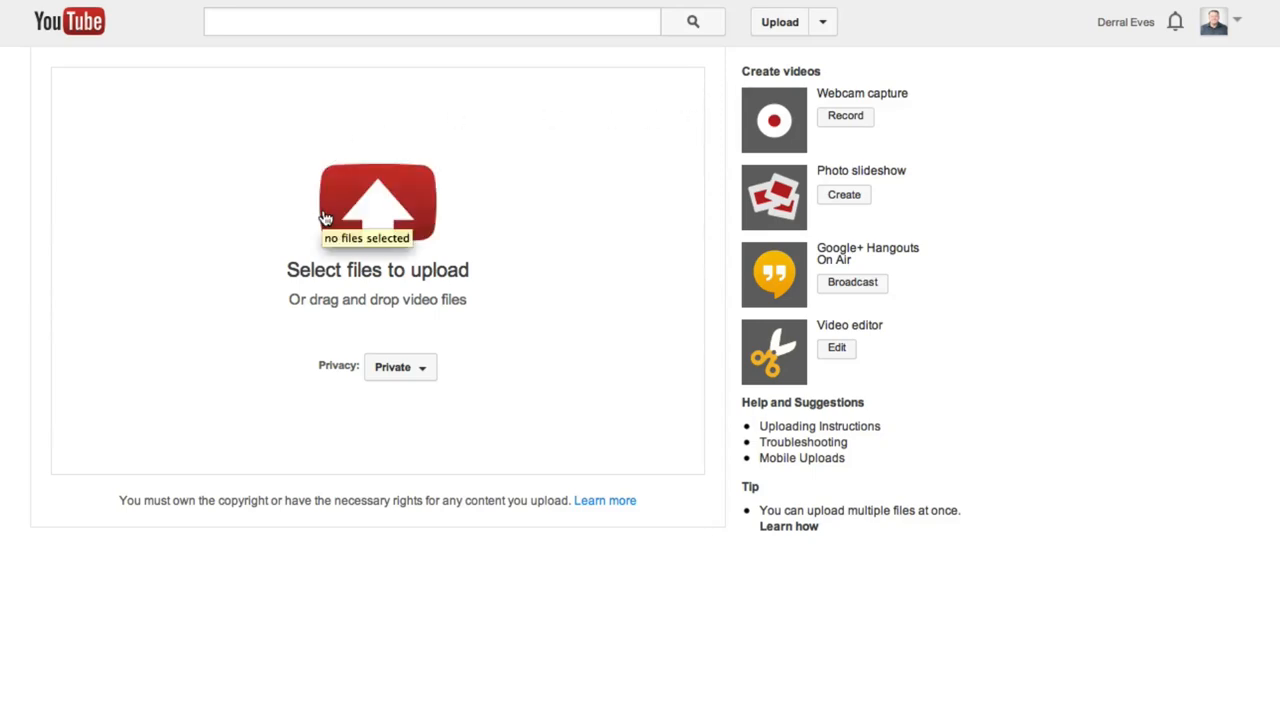
click(376, 204)
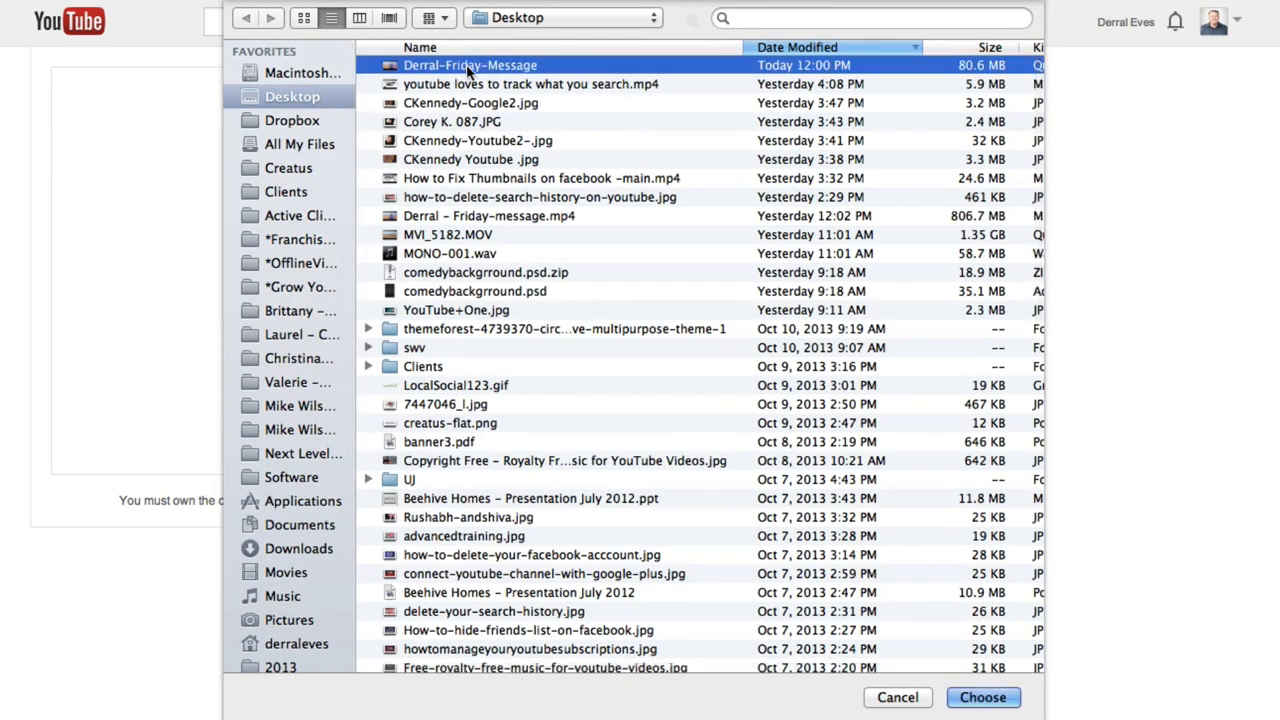
click(982, 696)
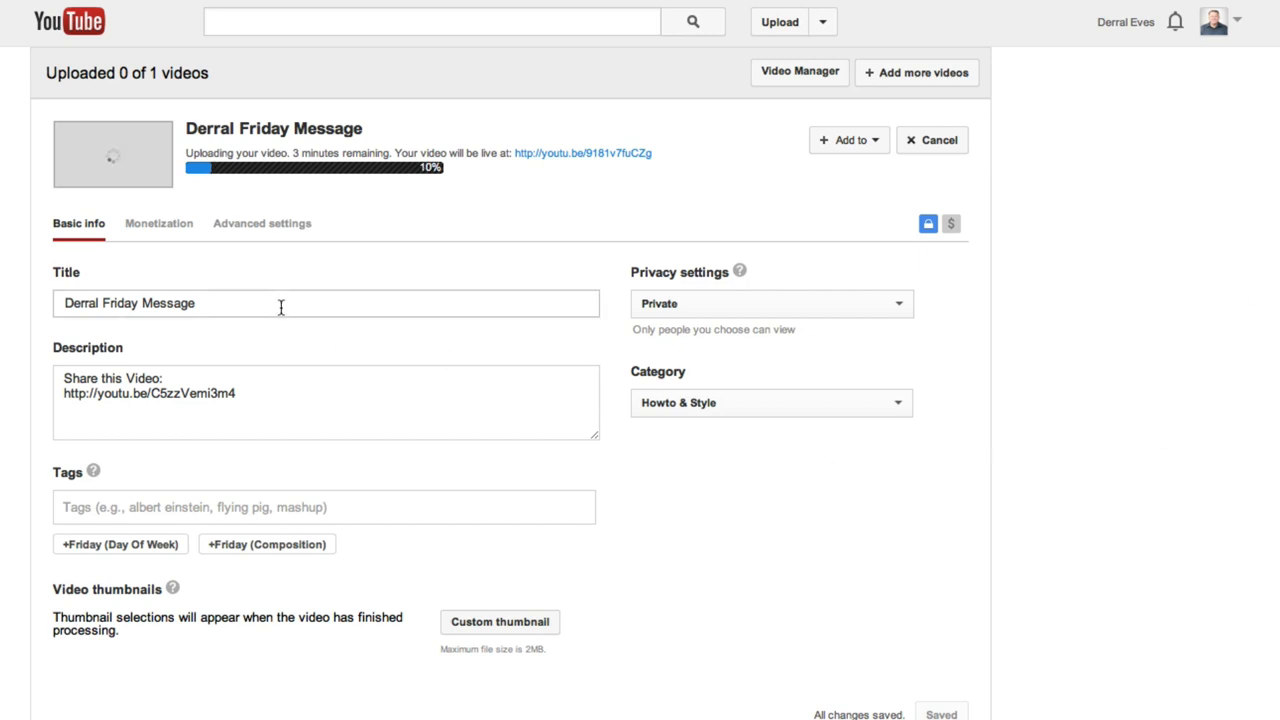
Title the video 'New Hummingbird Search Algorithm Changes' and paste its long description above the share link
text(New Hummingbird Search Algorithm Changes)
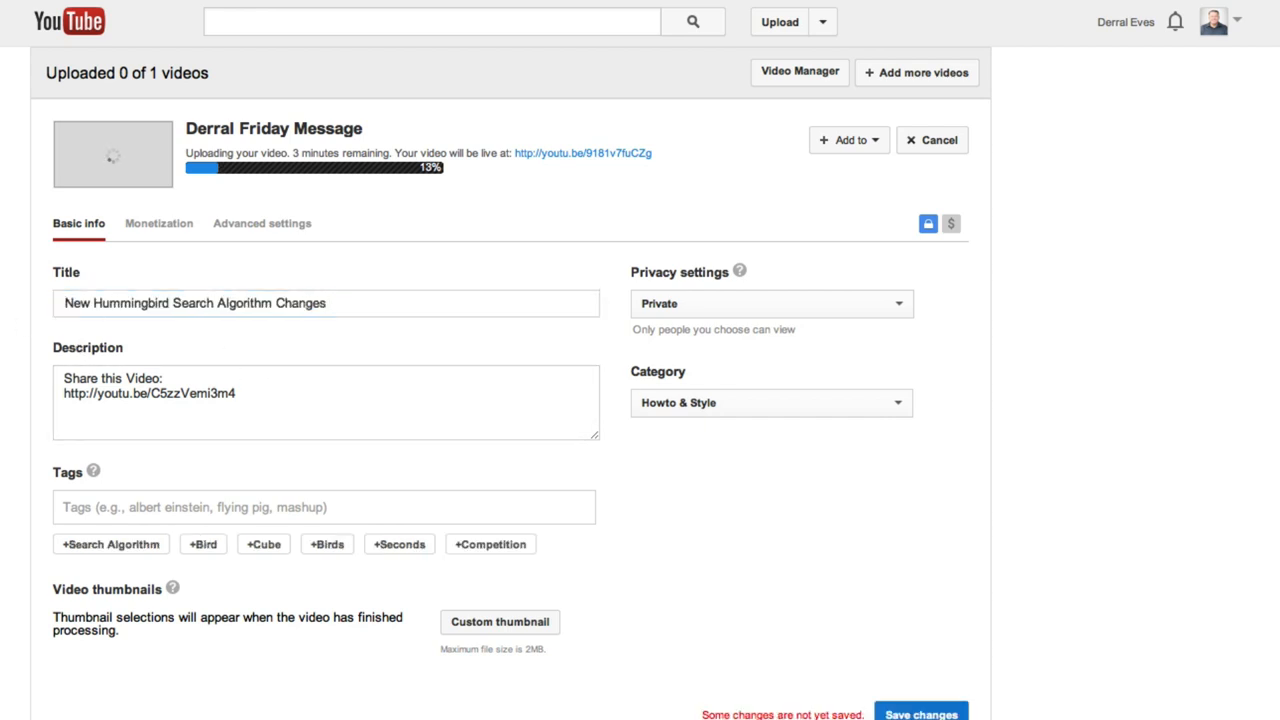
click(920, 712)
text(Google released its Hummingbird search algorithm changes under the radar Watch video and visit my website for more details http://www.derraleves.com)
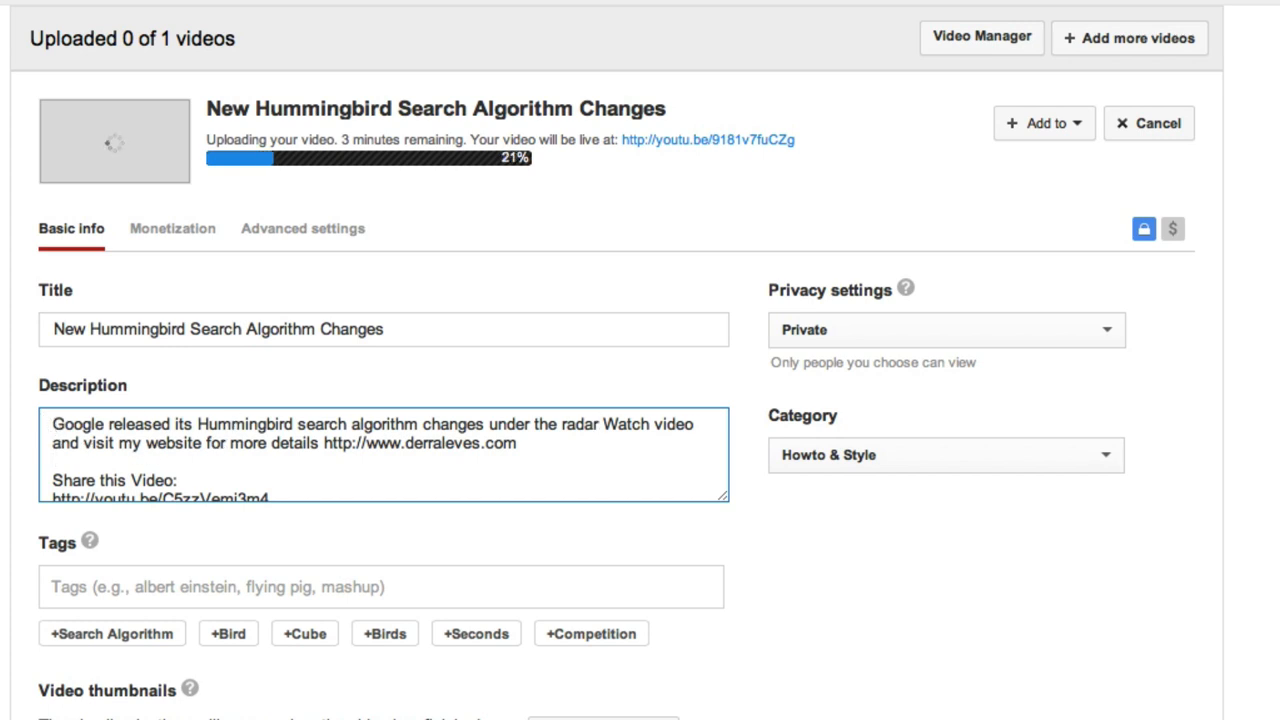
text(.)
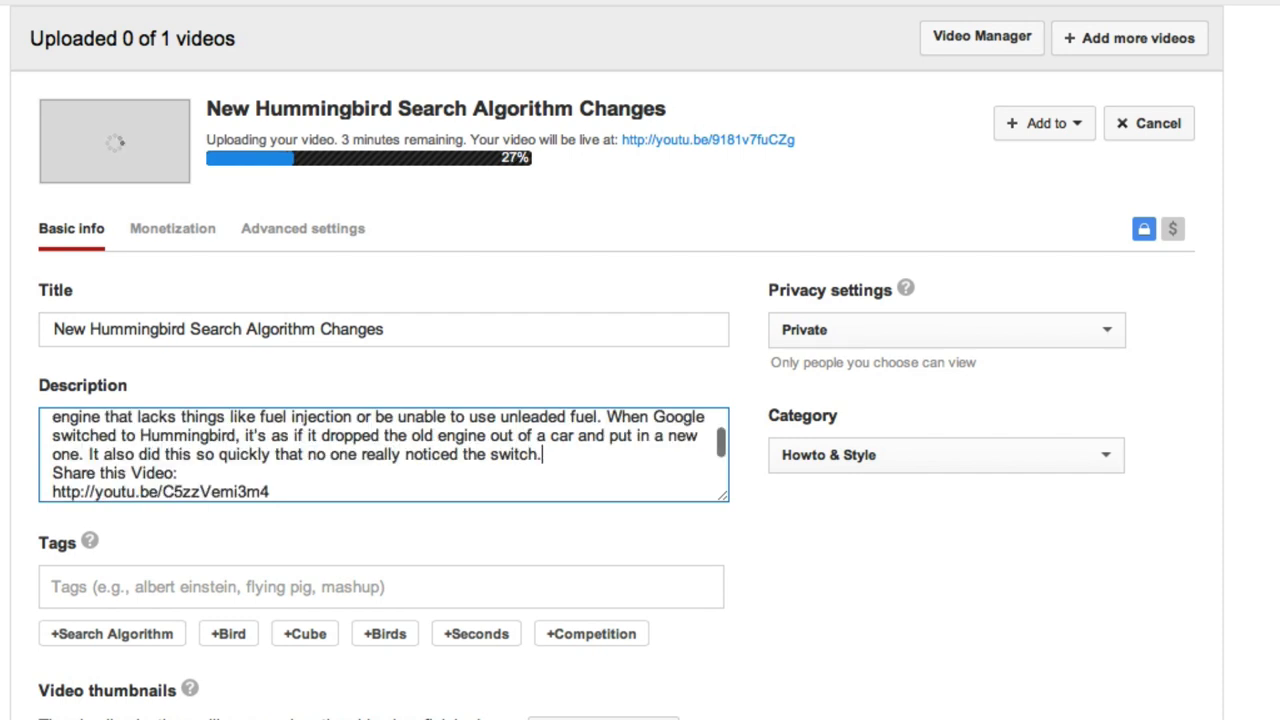
scroll(down, 3)
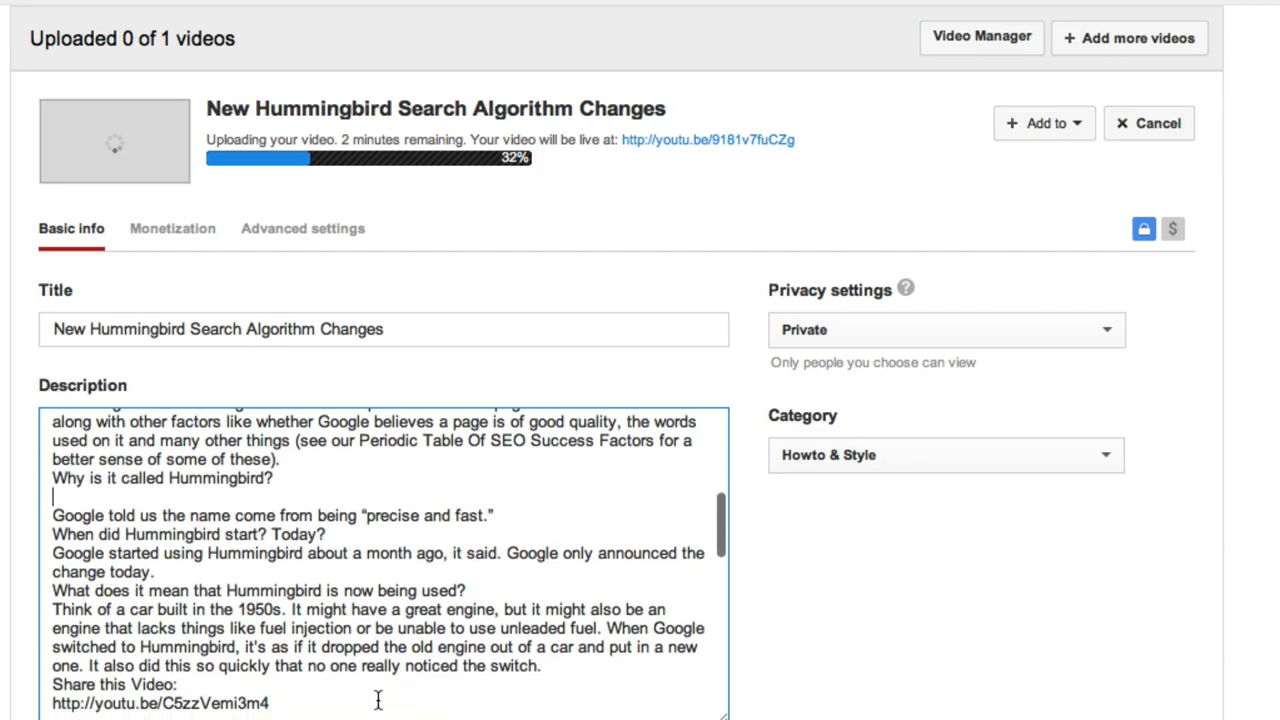
scroll(down, 3)
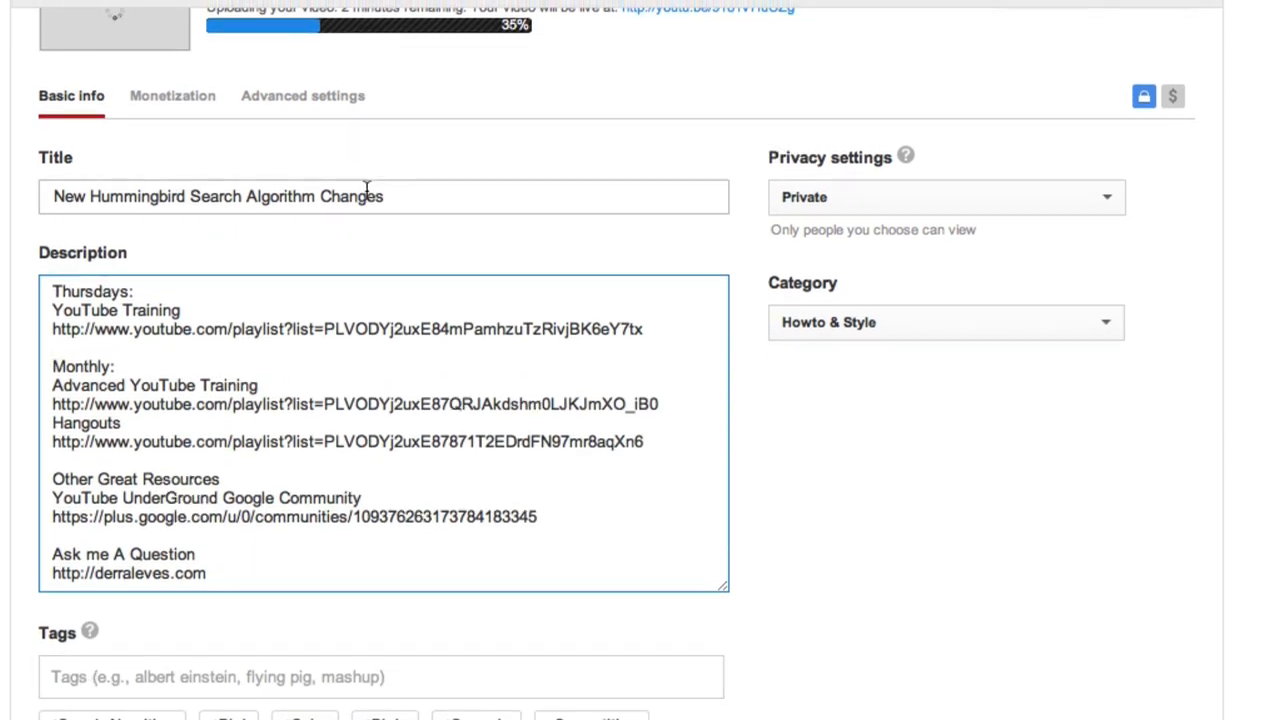
Add the tags 'New Hummingbird Search Algorithm Changes', 'google' and 'Algorithm' copied from the title
triple_click(216, 196)
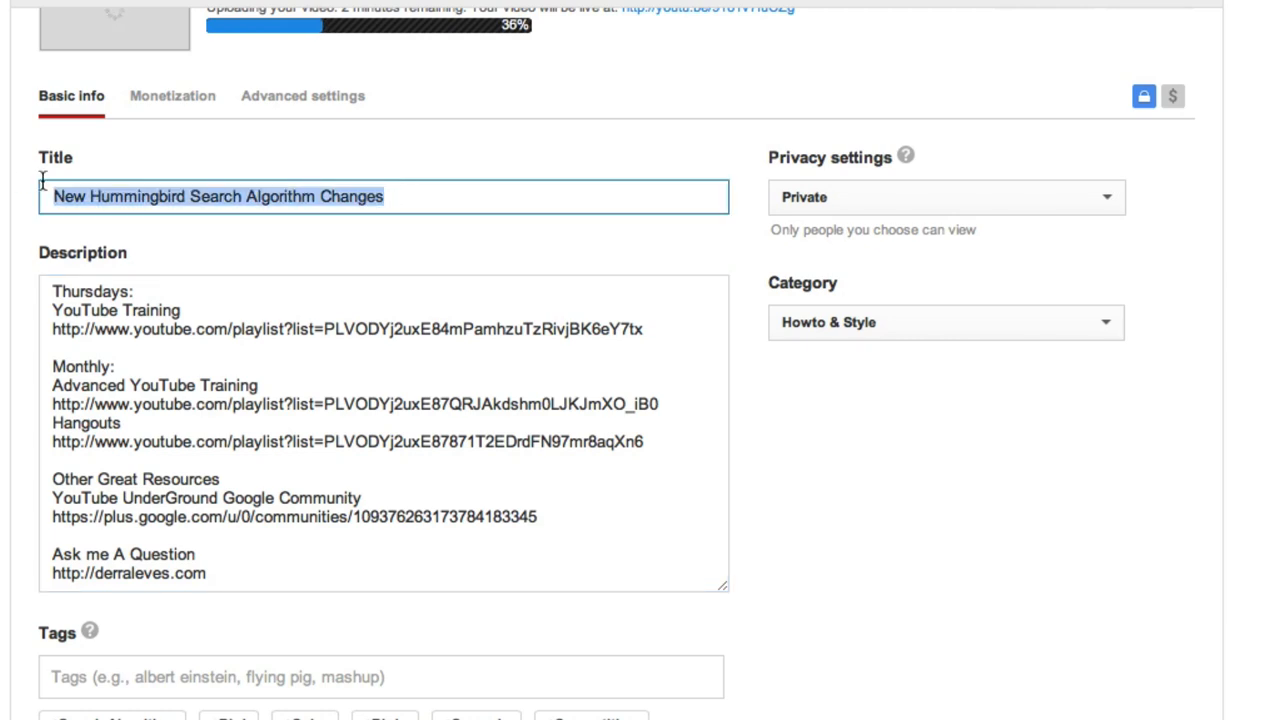
click(380, 676)
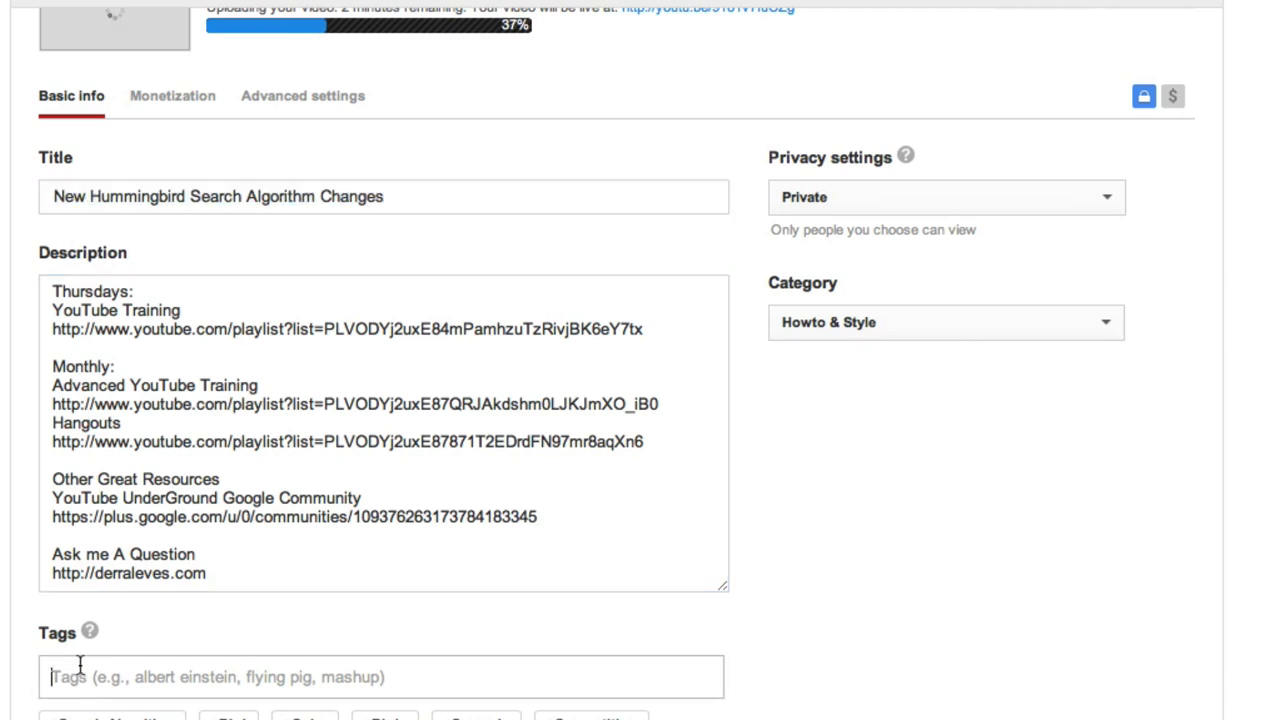
text(New Hummingbird Search Algorithm Changes)
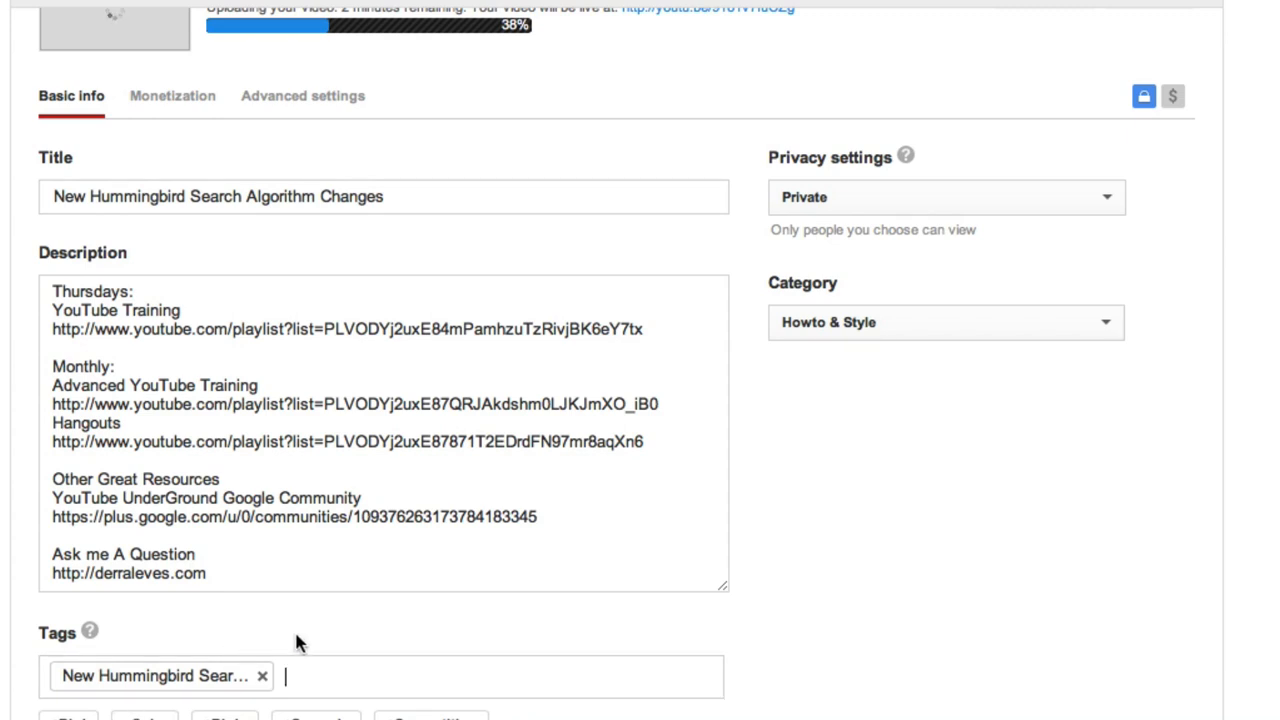
text(google)
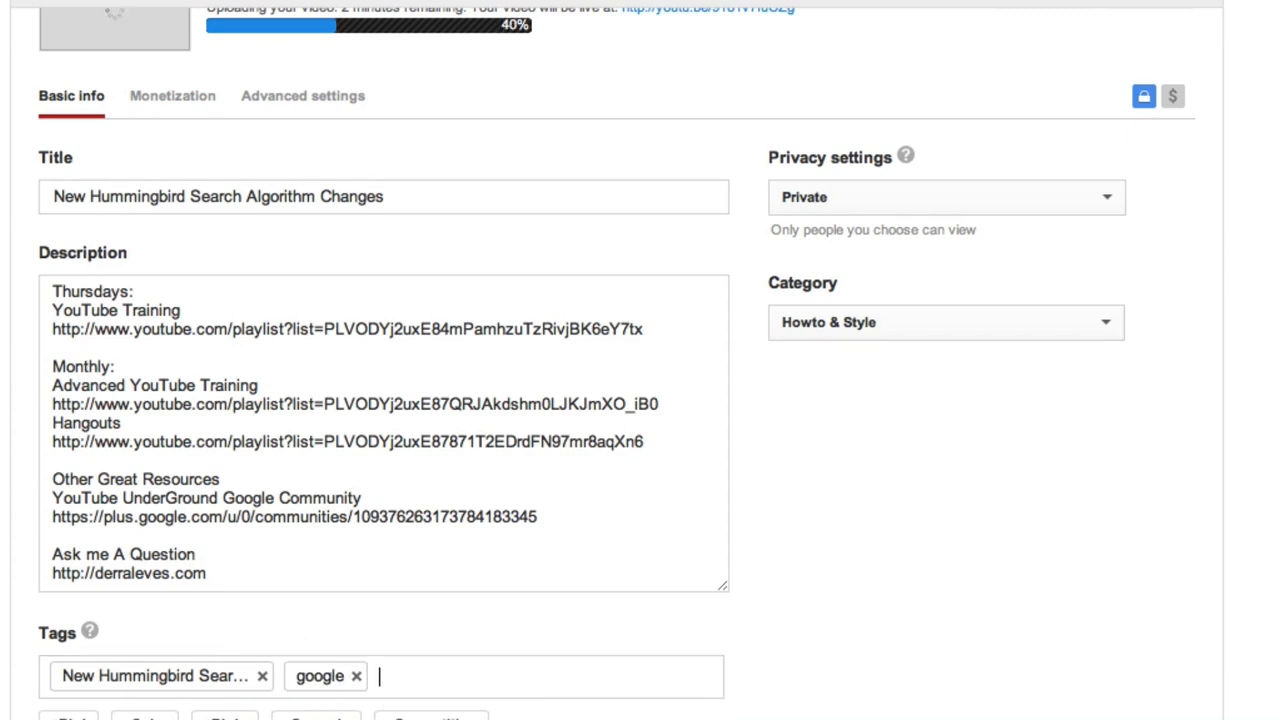
double_click(280, 196)
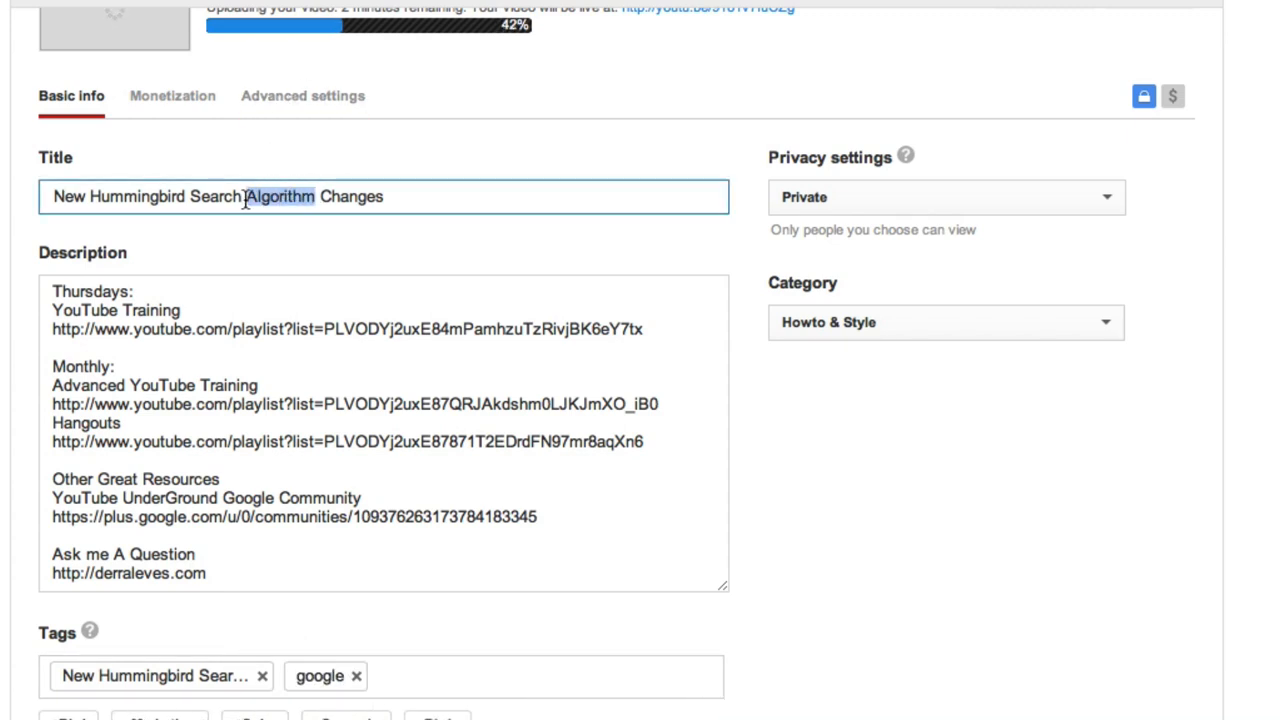
click(430, 676)
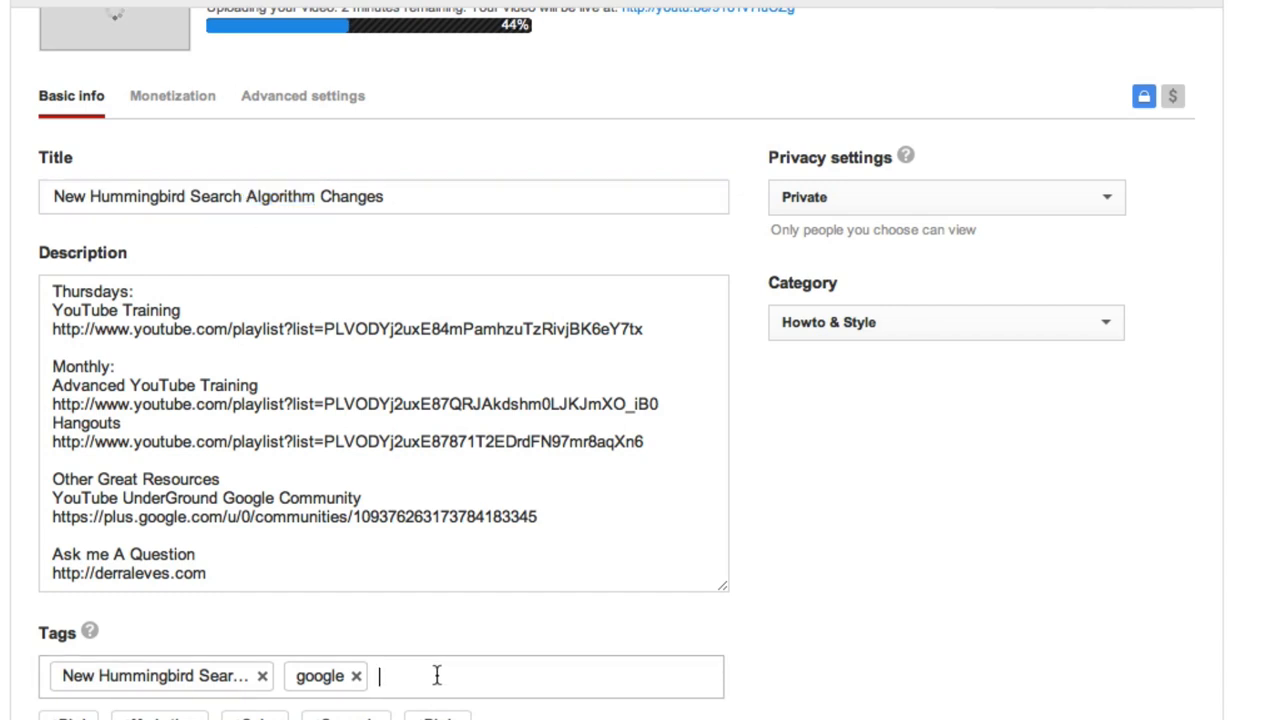
text(Algorithm)
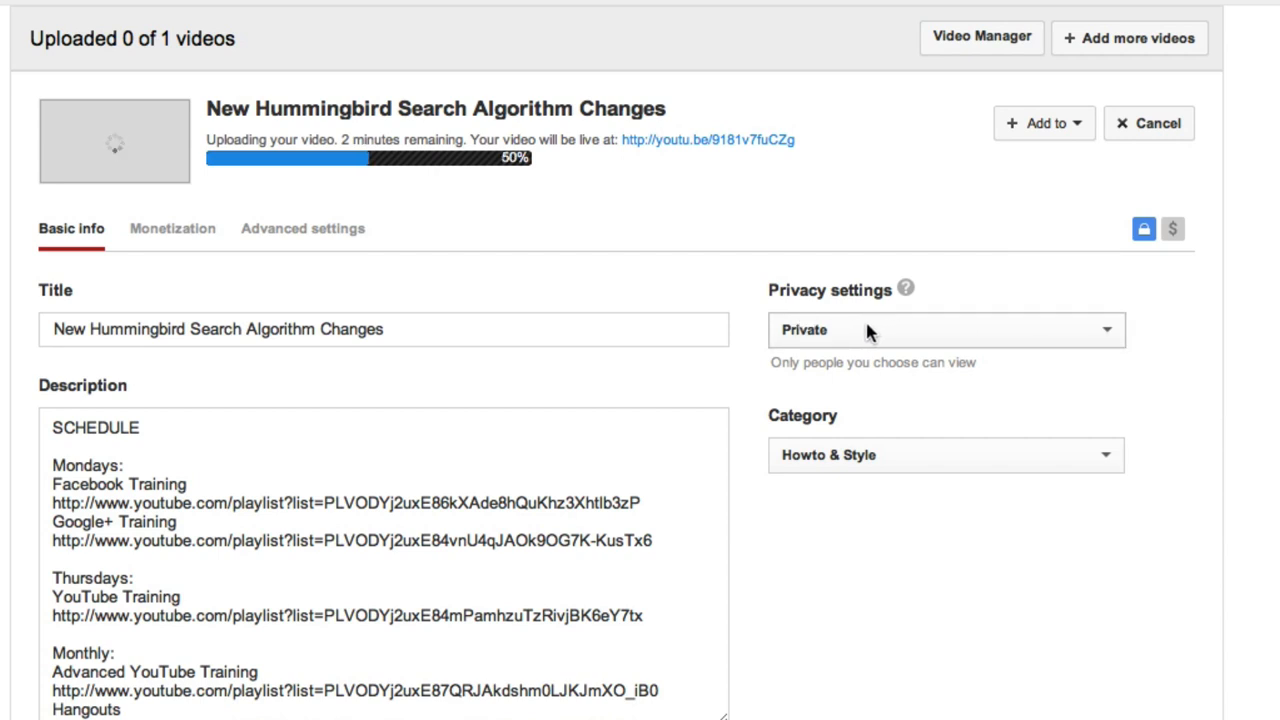
Check the Privacy choices, keeping the video Private, and look at Add to
click(944, 330)
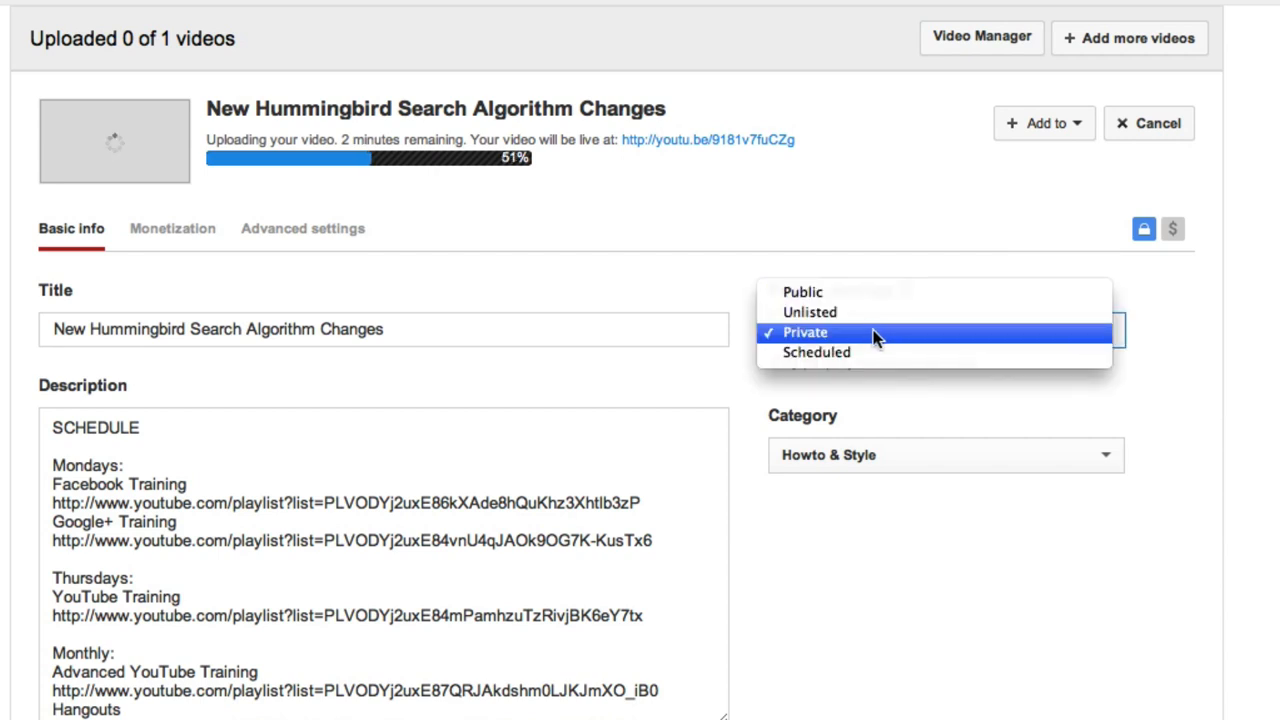
click(804, 332)
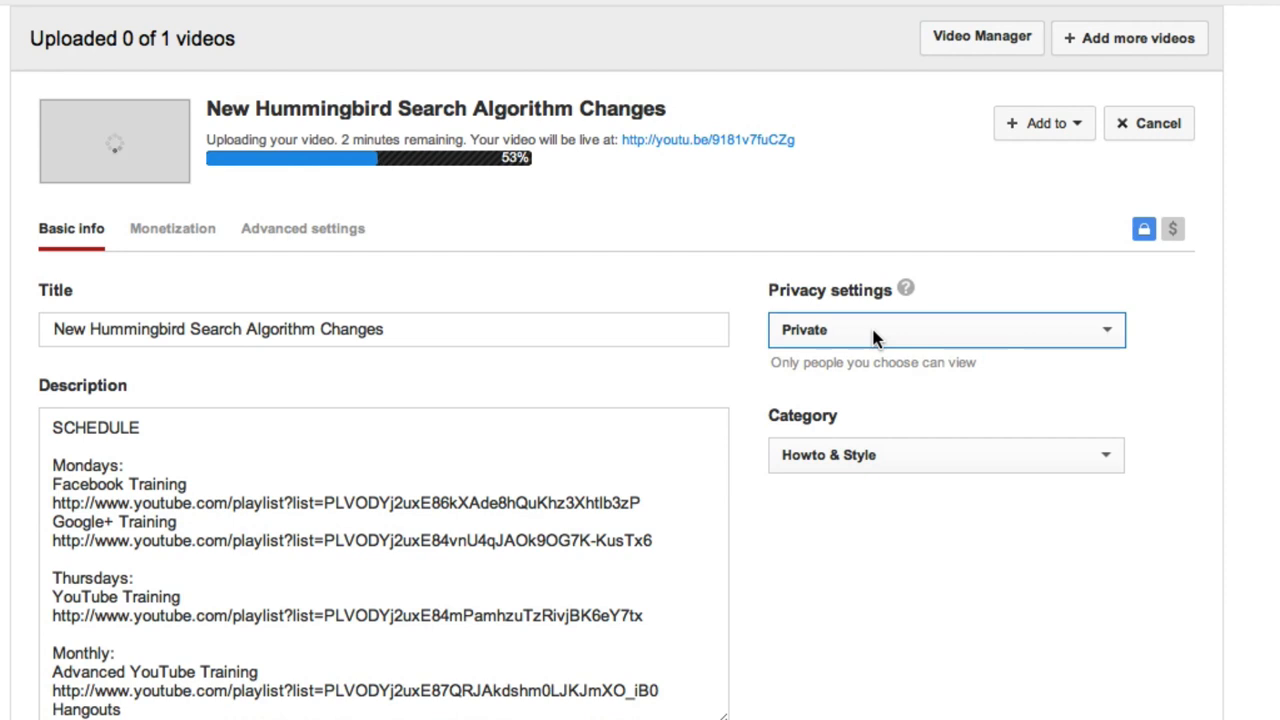
mouse_move(928, 470)
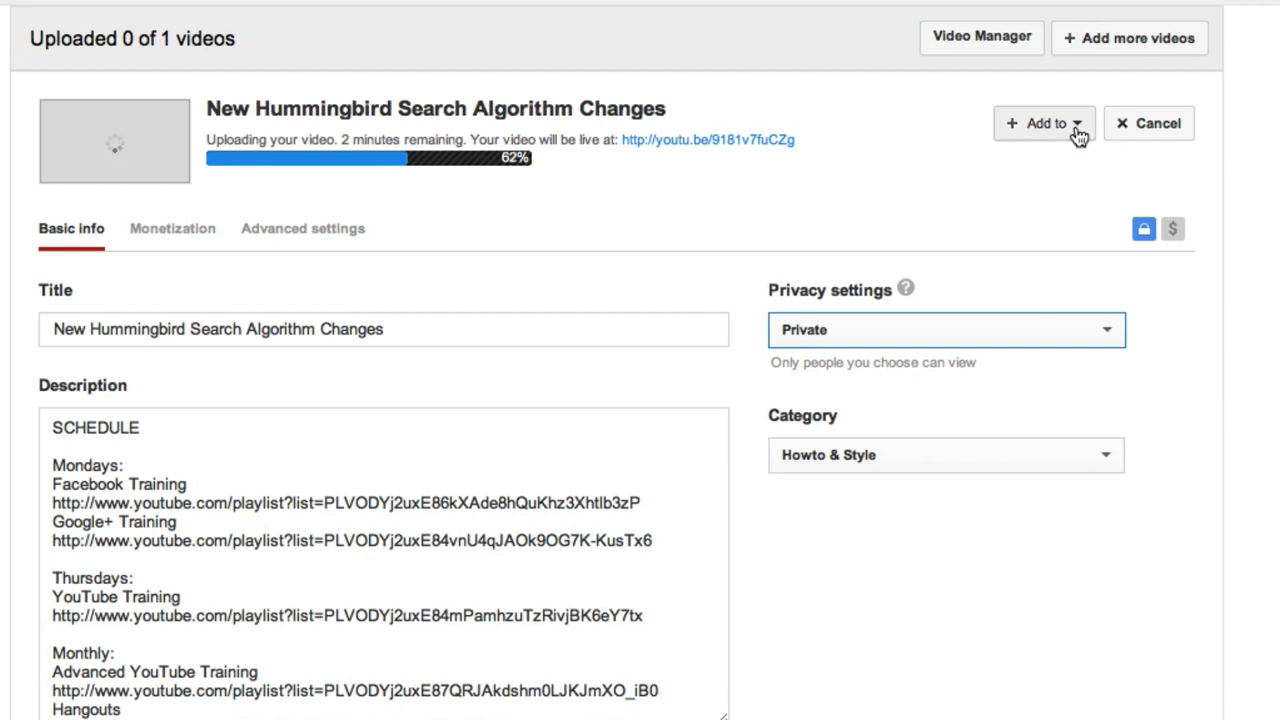
click(1044, 124)
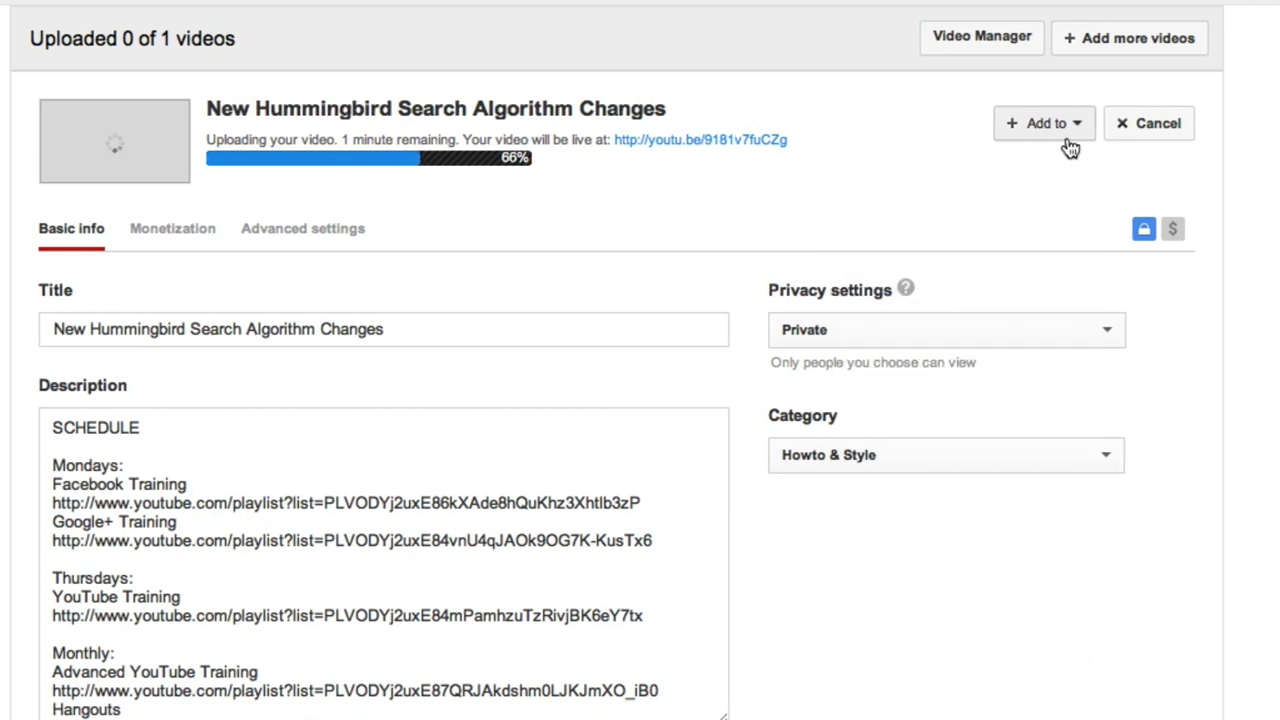
Enable Monetize with Ads under Monetization
click(172, 228)
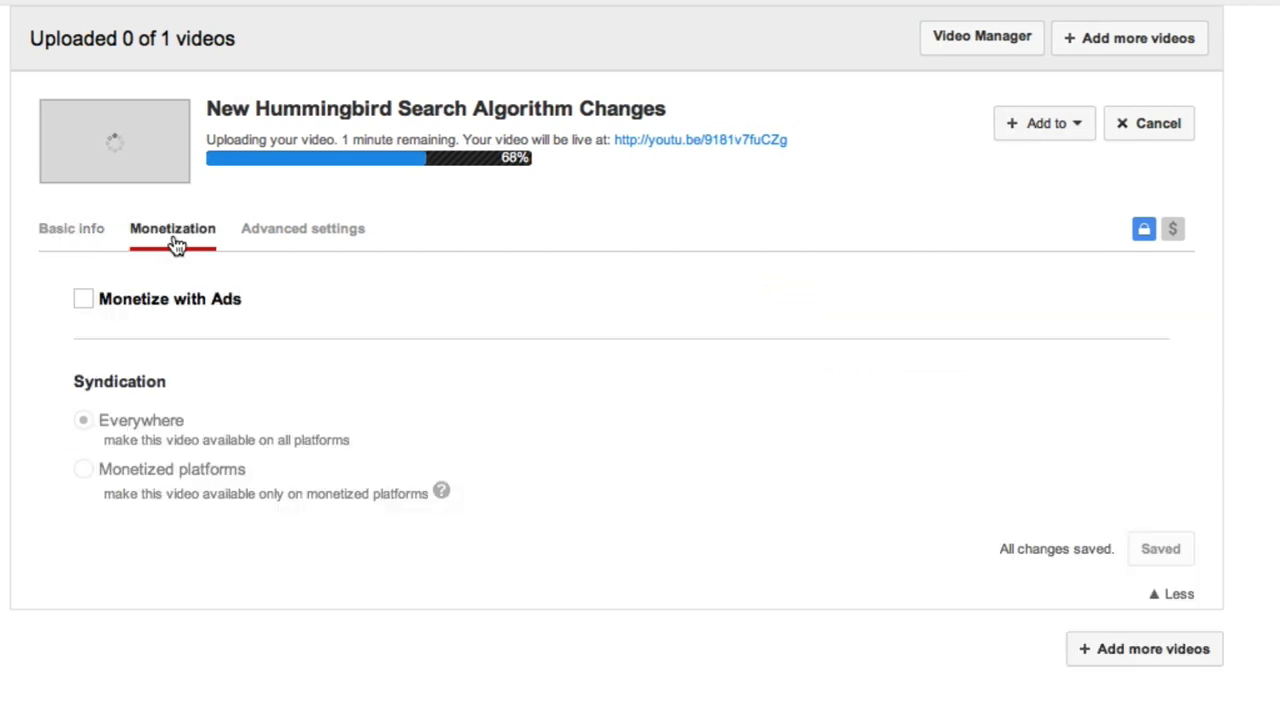
click(84, 300)
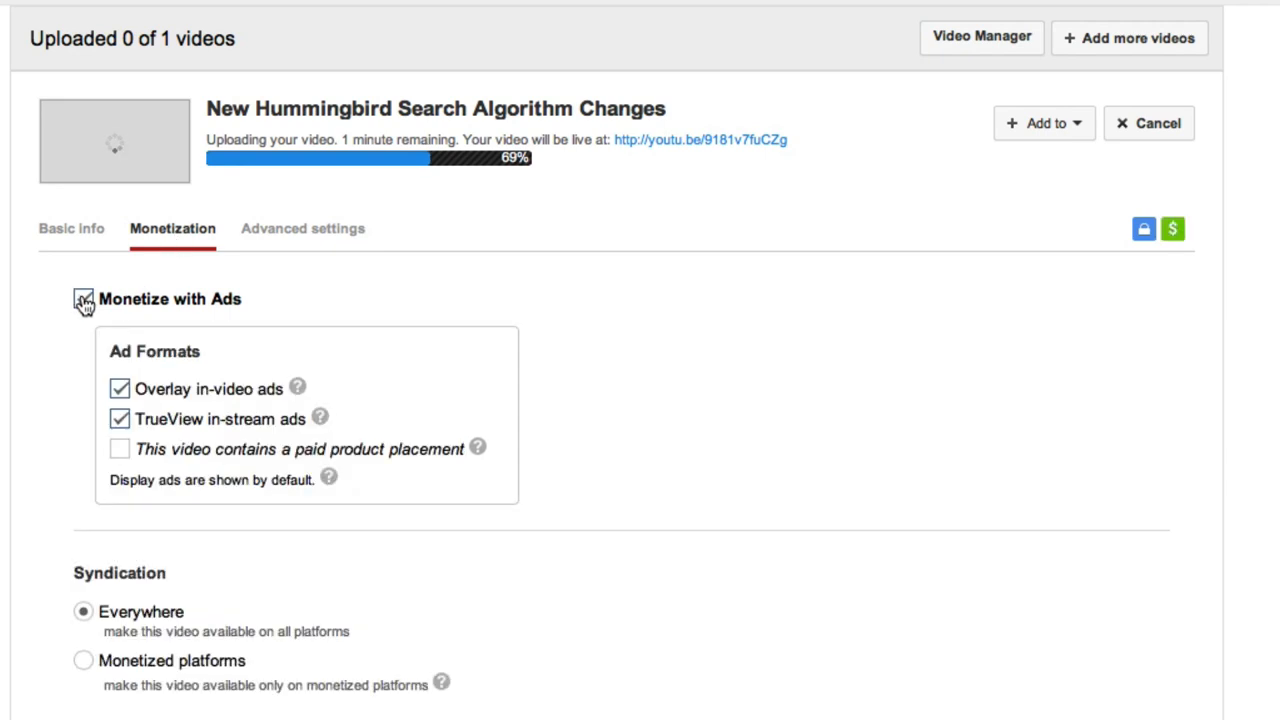
click(84, 300)
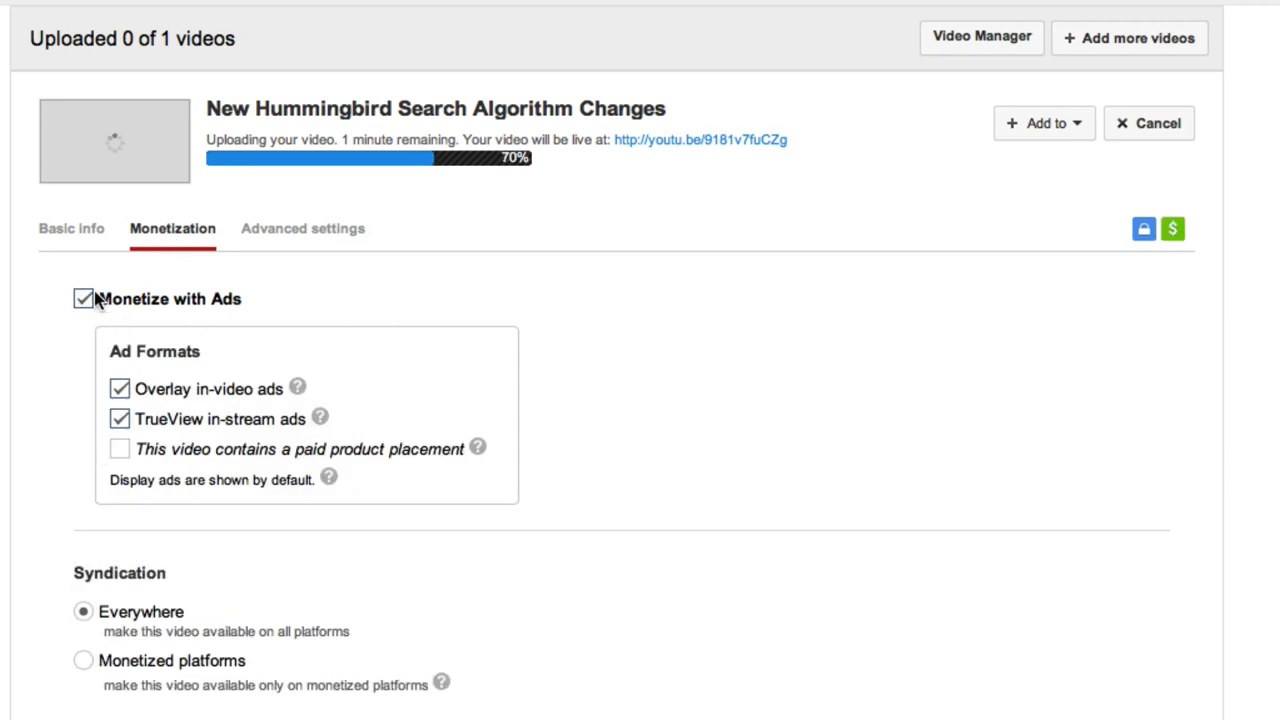
click(302, 228)
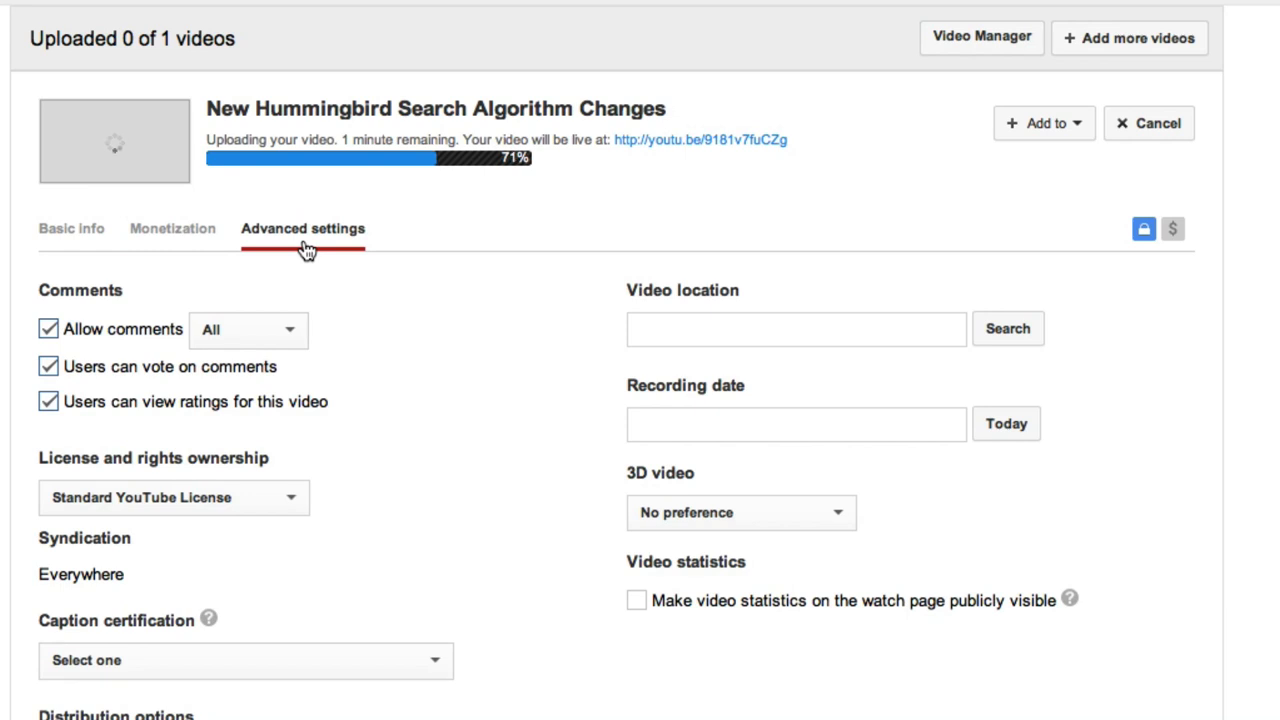
Set the video location to Hurricane, Utah and the recording date to October 12, 2013
click(1008, 328)
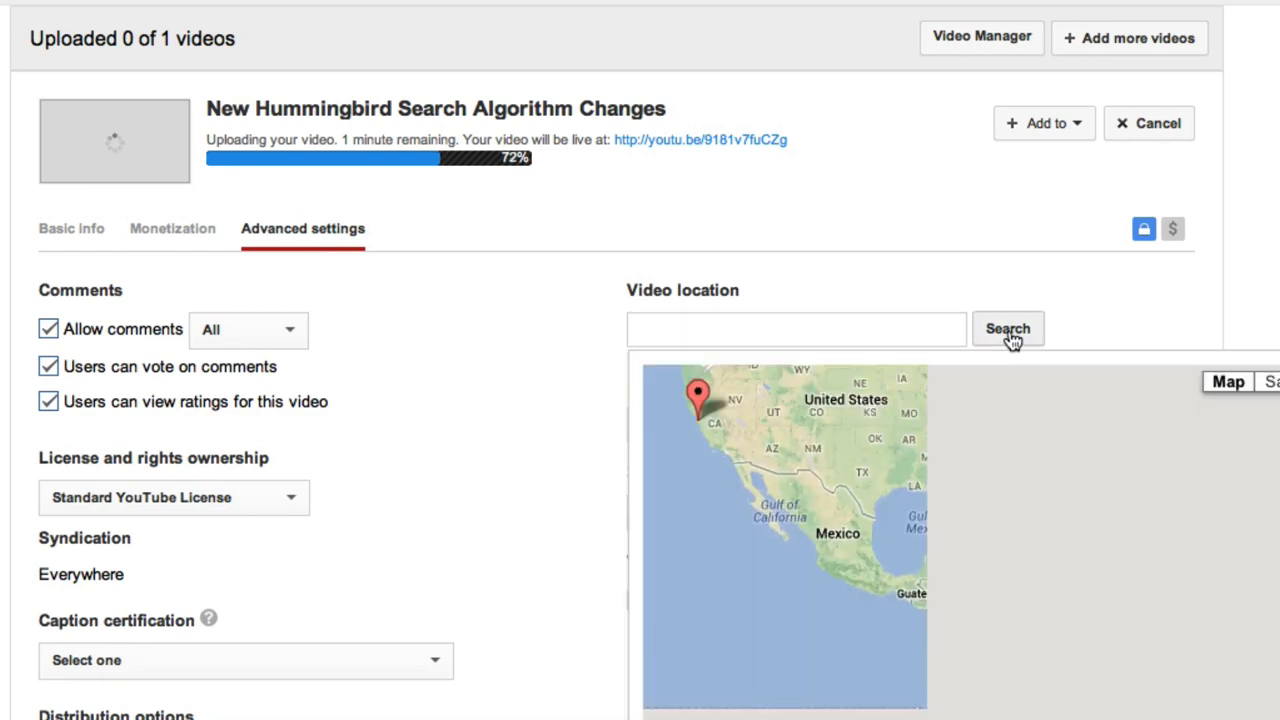
click(796, 328)
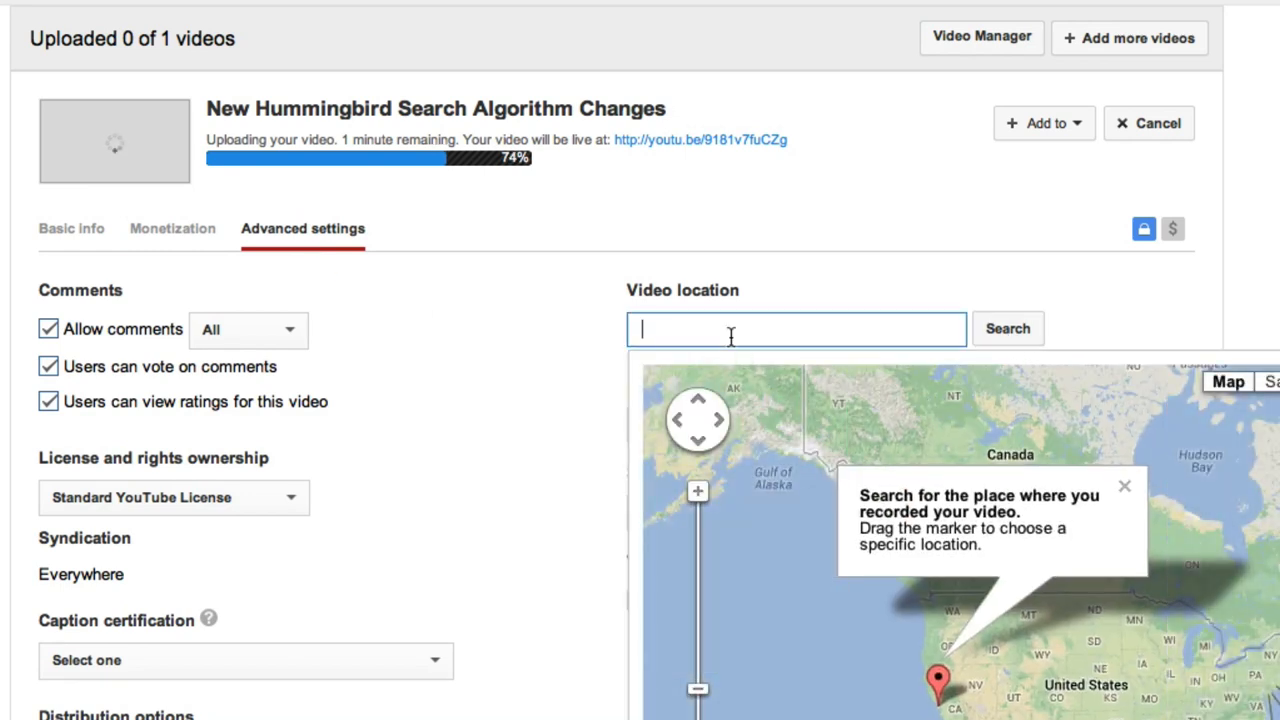
text(Hurricane utah)
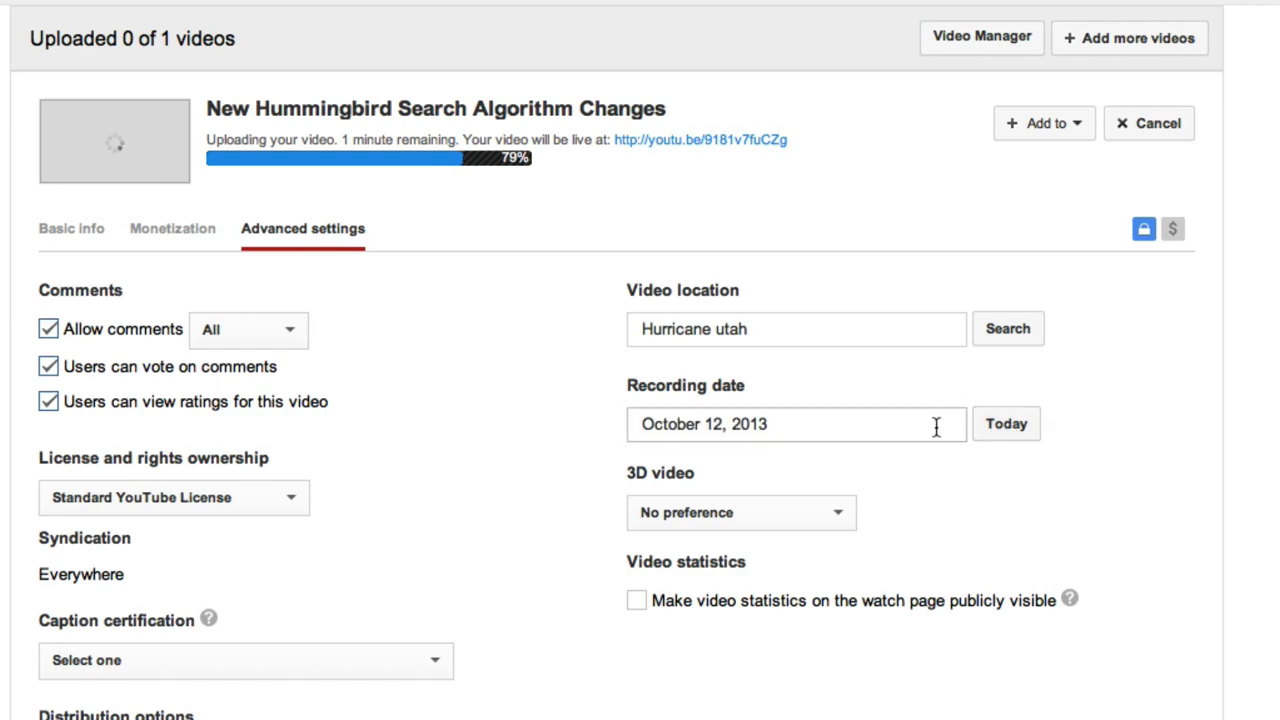
click(72, 228)
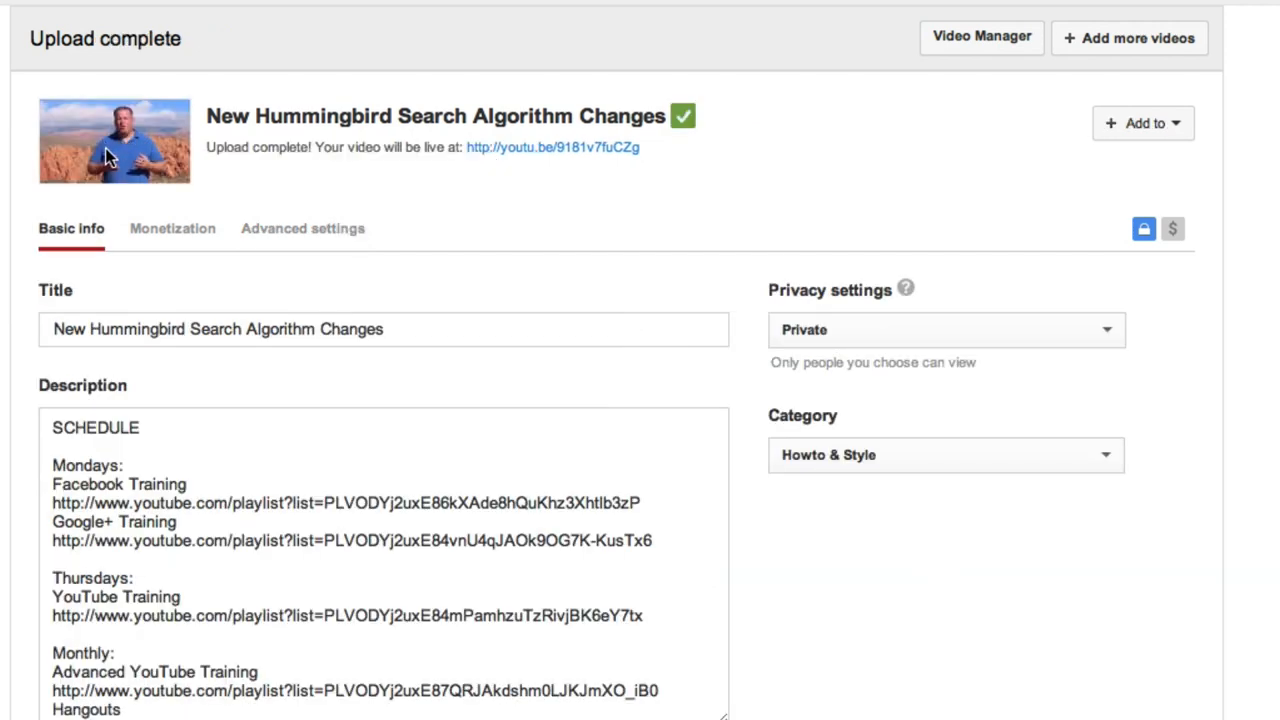
Pick the third still as the thumbnail and bring up the Privacy choices to change from Private
scroll(down, 3)
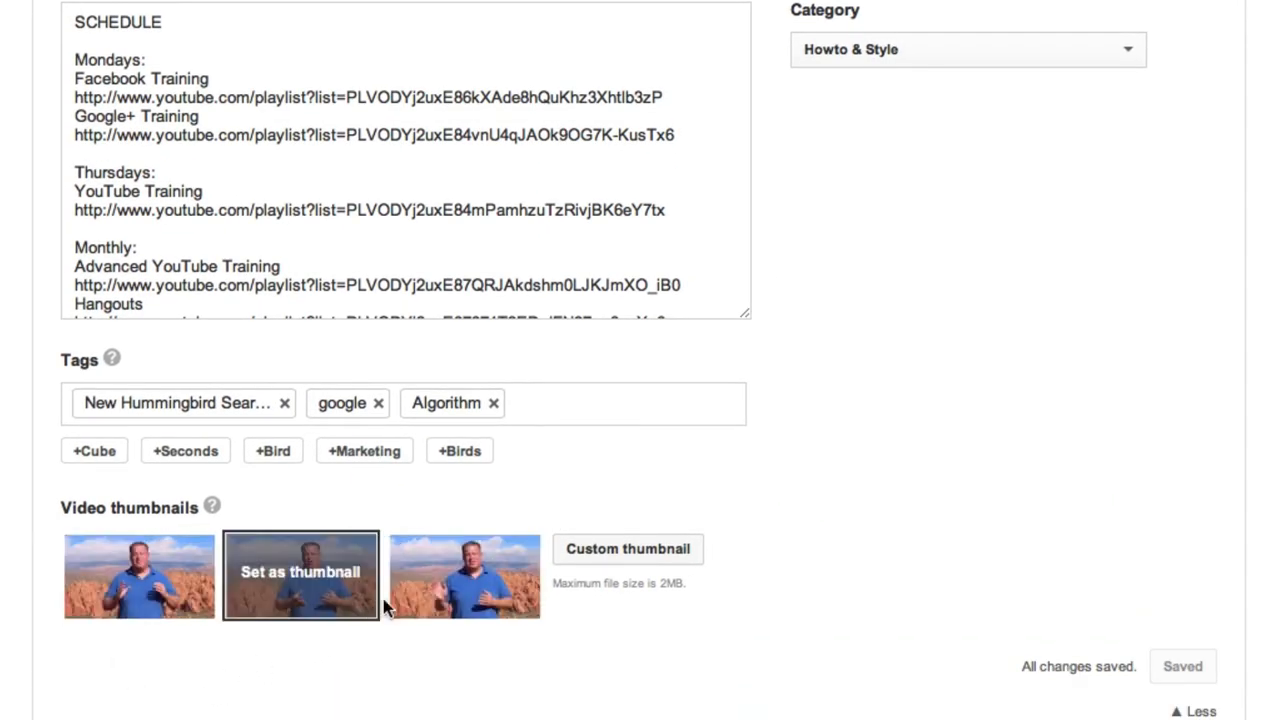
click(464, 576)
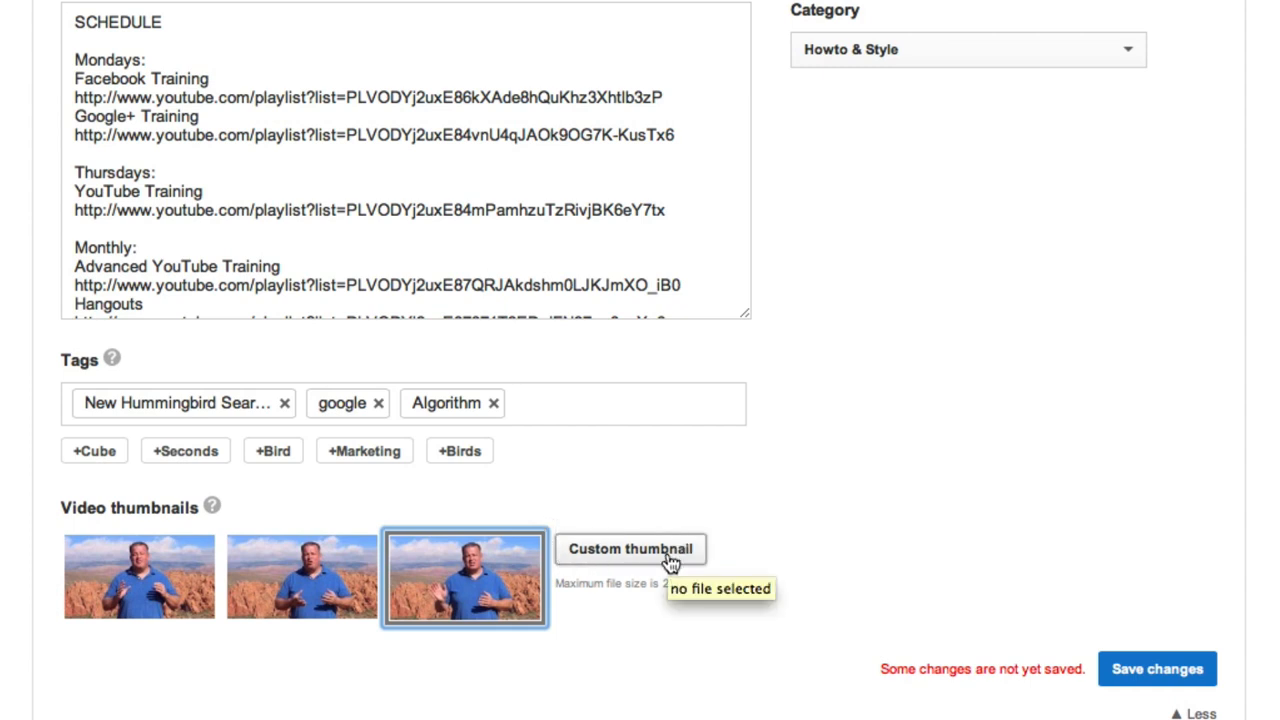
click(1156, 668)
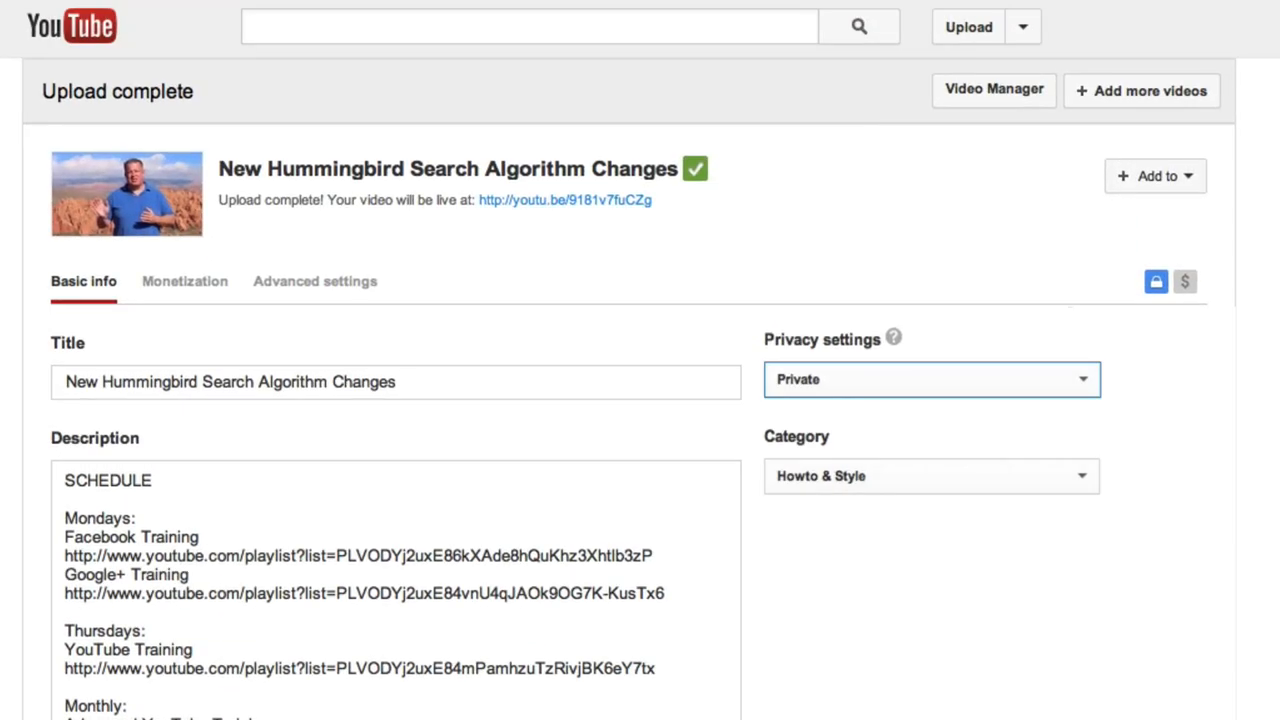
click(930, 380)
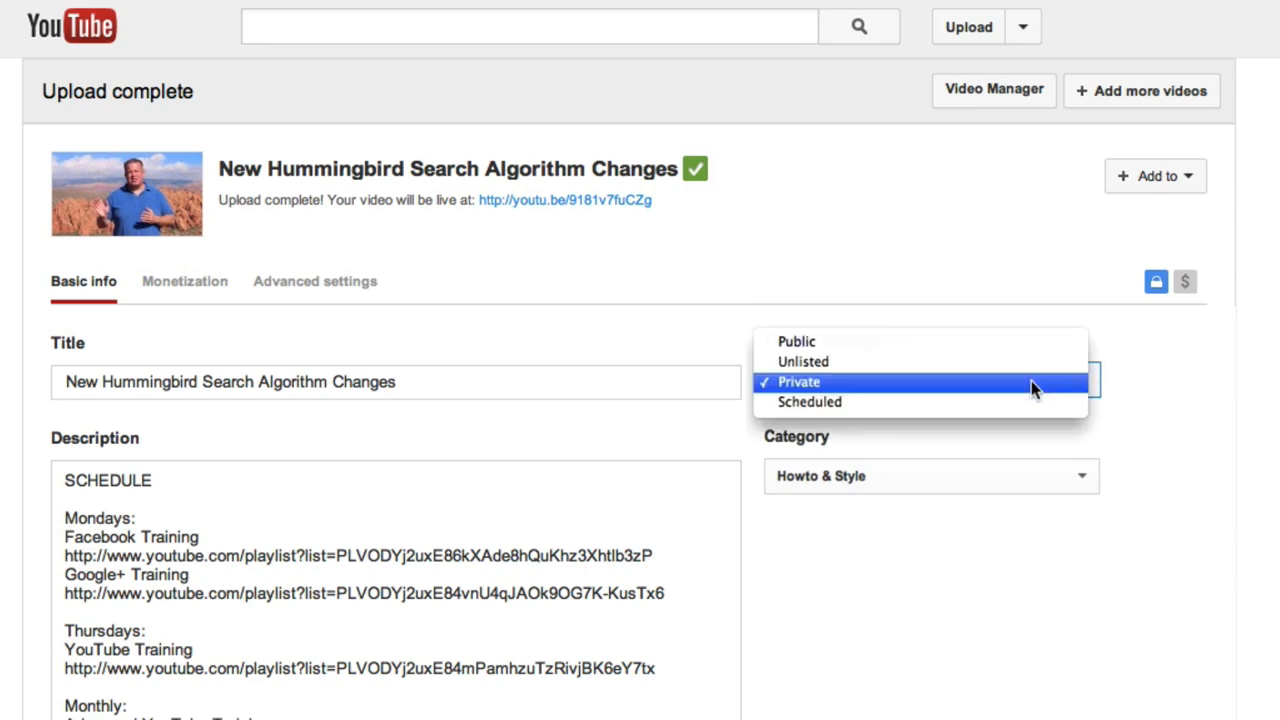